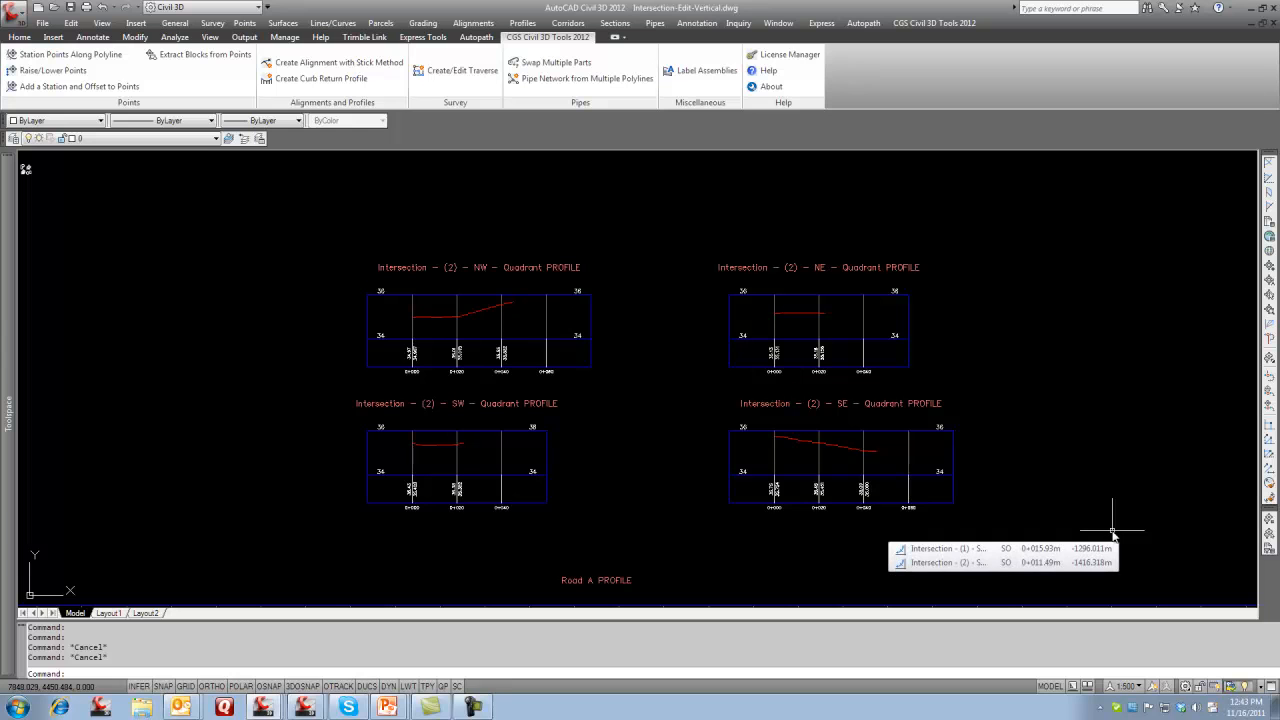
{"action": "mouse_move", "coordinate": [990, 527]}
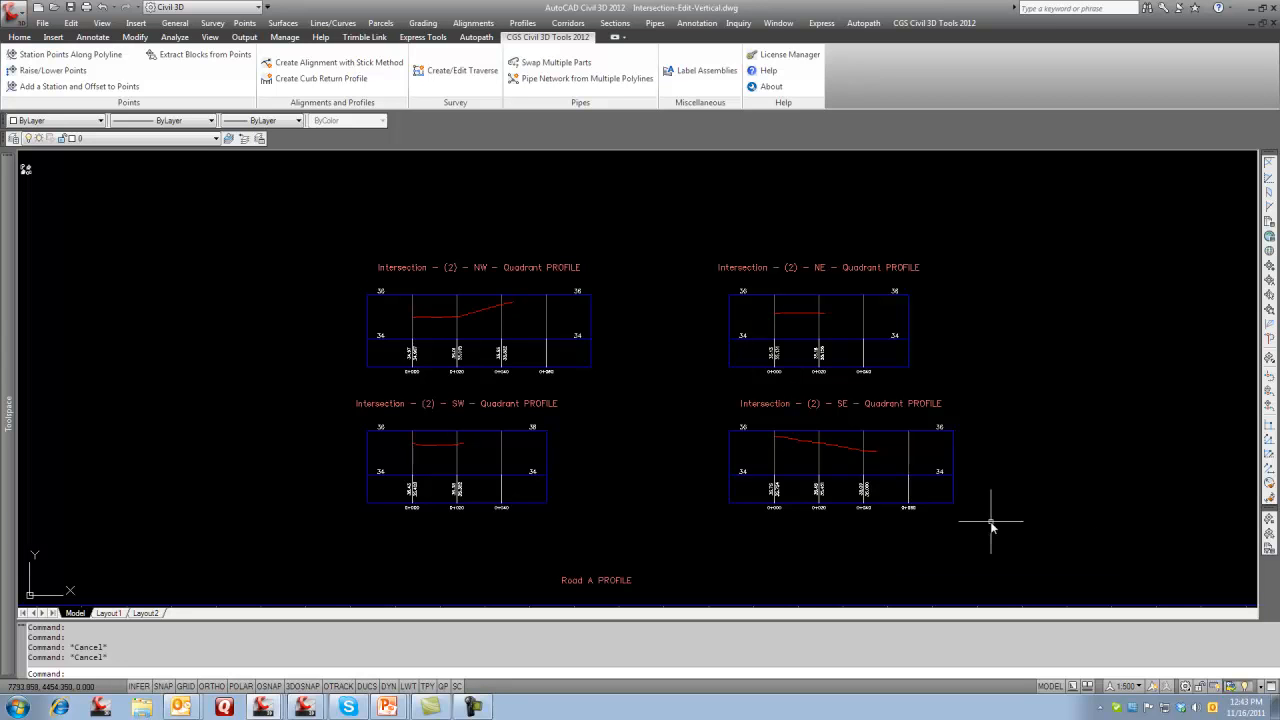
{"action": "mouse_move", "coordinate": [528, 450]}
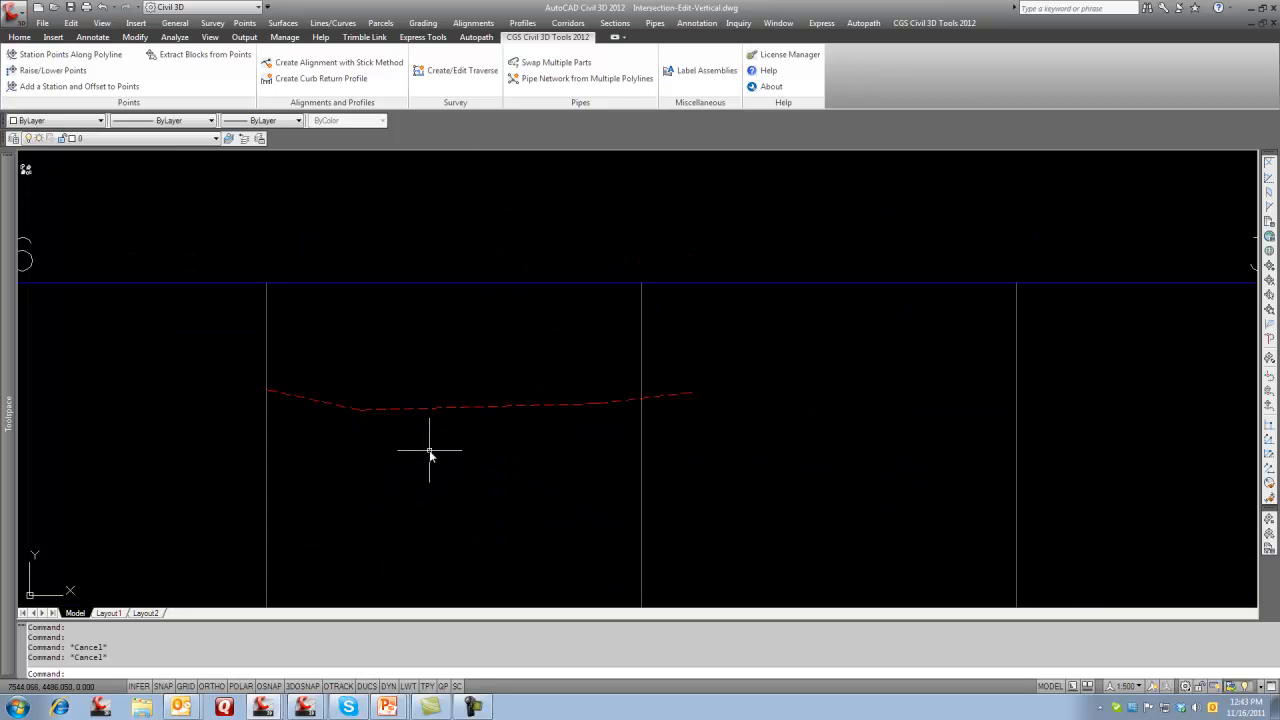
{"action": "left_click", "coordinate": [418, 442]}
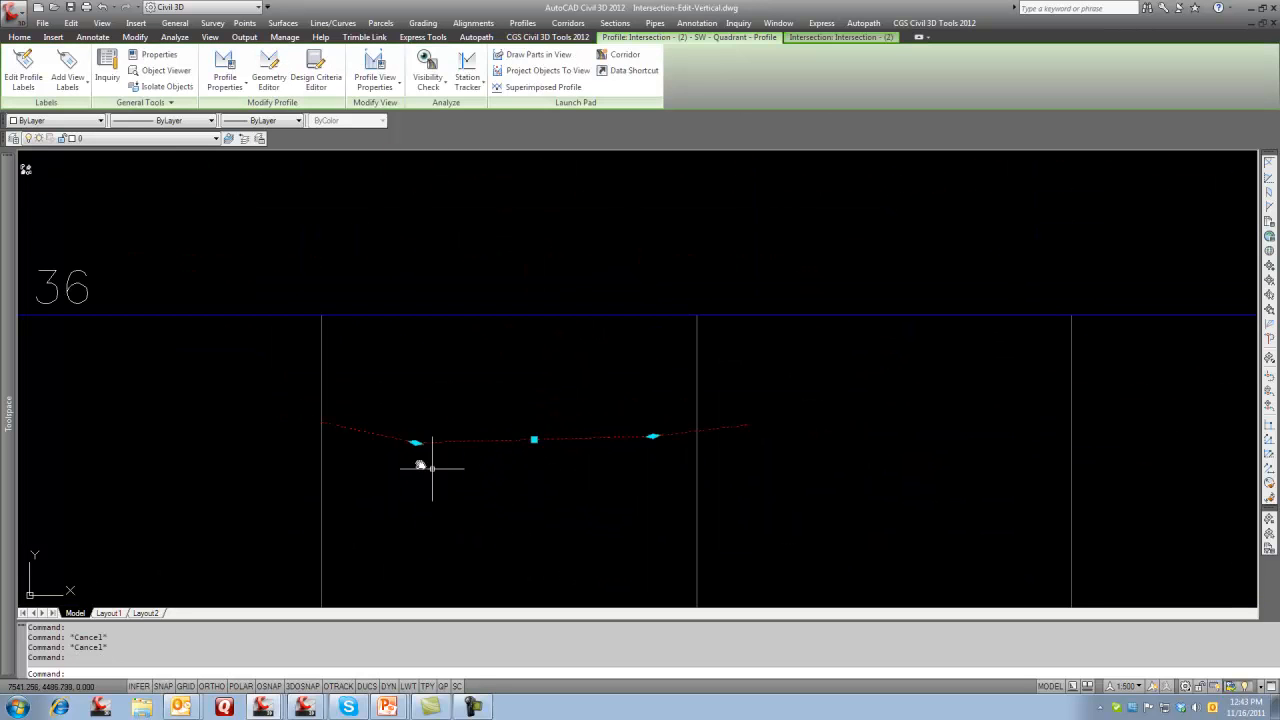
{"action": "mouse_move", "coordinate": [301, 415]}
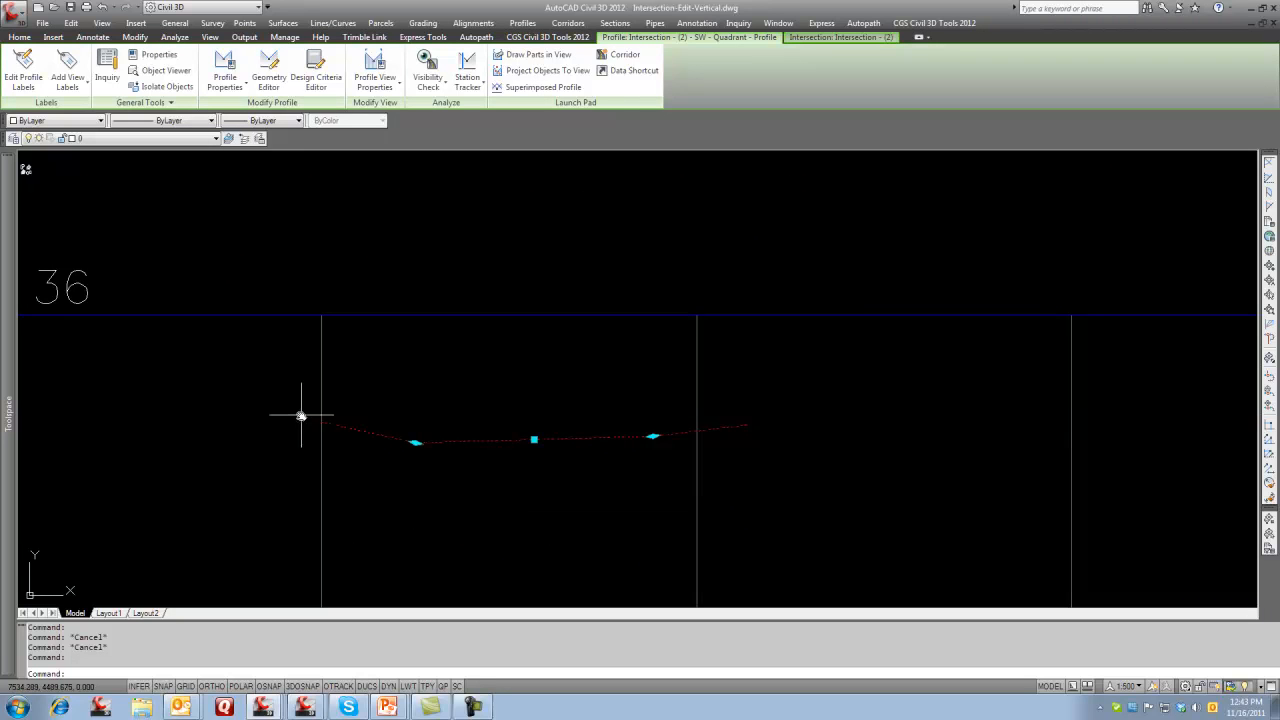
{"action": "mouse_move", "coordinate": [472, 446]}
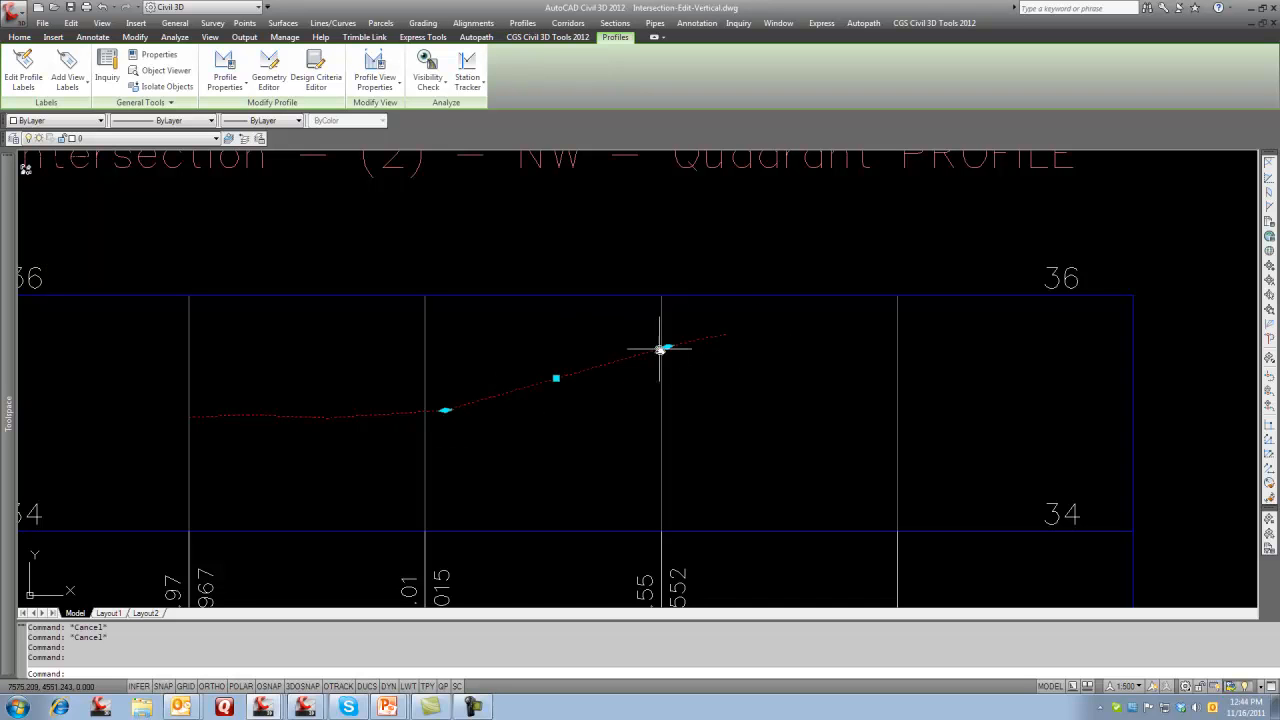
{"action": "scroll", "scroll_direction": "down", "scroll_amount": 3}
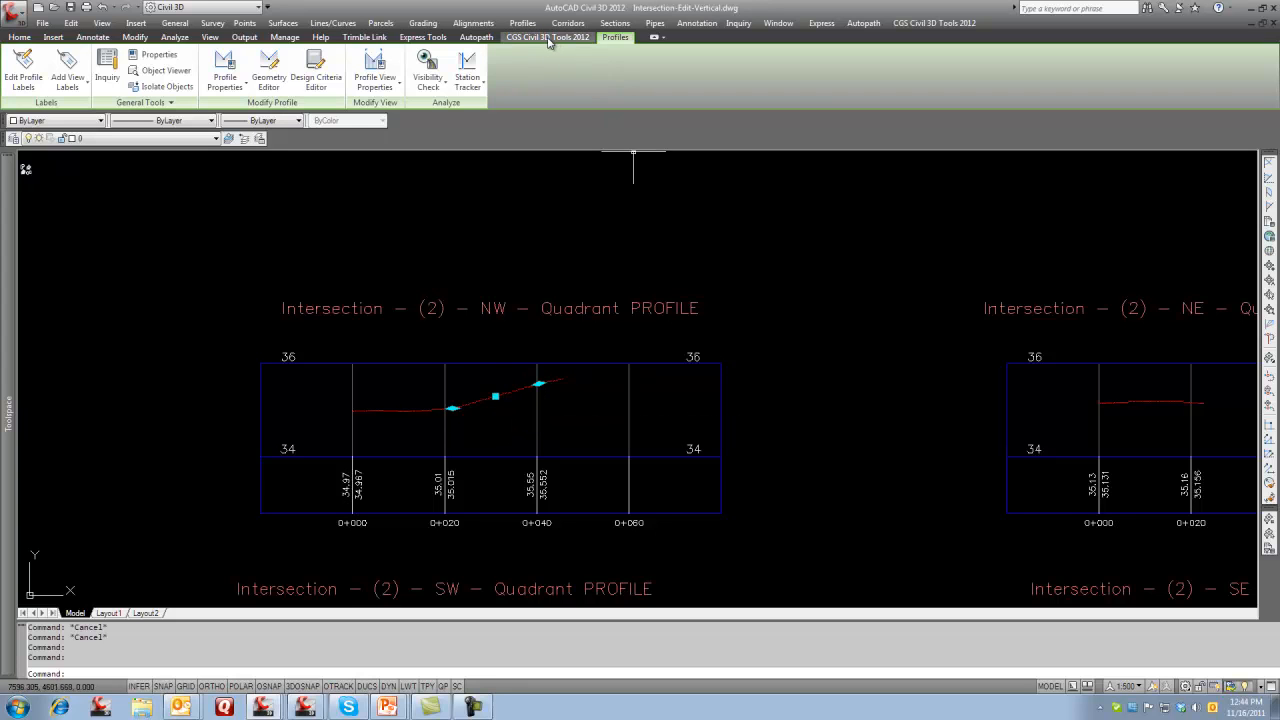
Run Create Curb Return Profile from CGS Civil 3D Tools on the SW profile and its profile view
{"action": "left_click", "coordinate": [547, 37]}
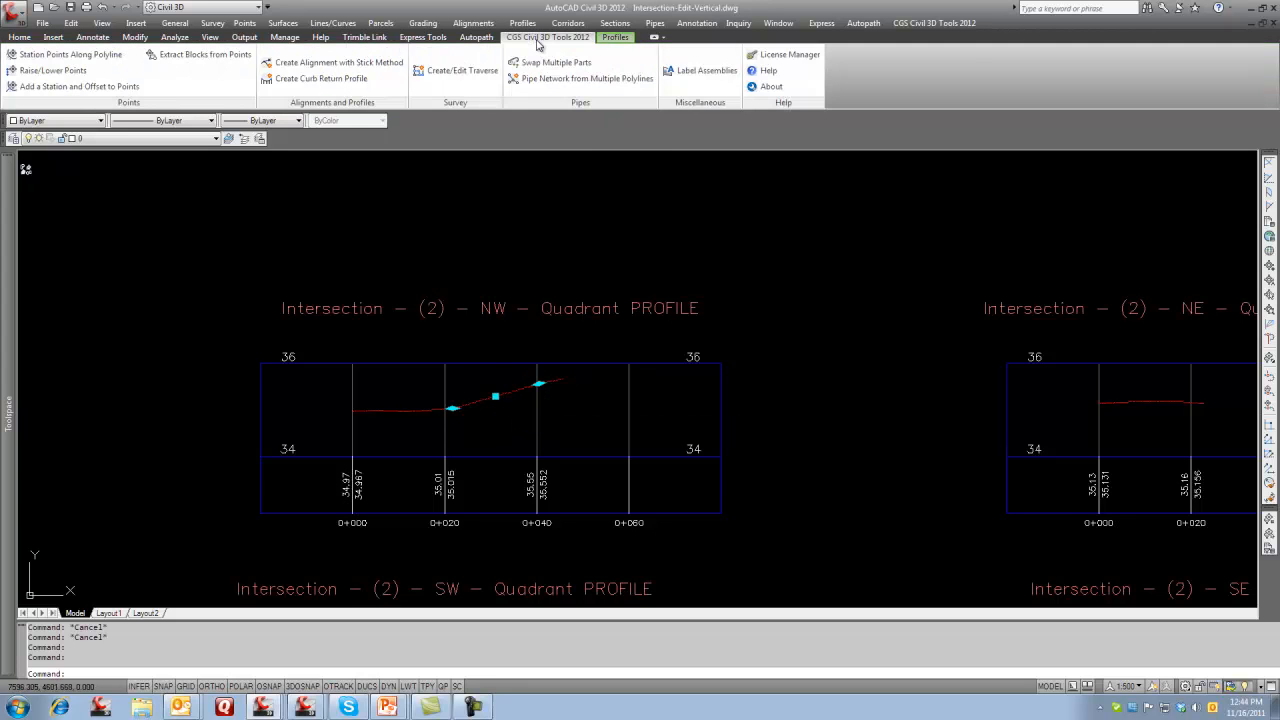
{"action": "mouse_move", "coordinate": [588, 107]}
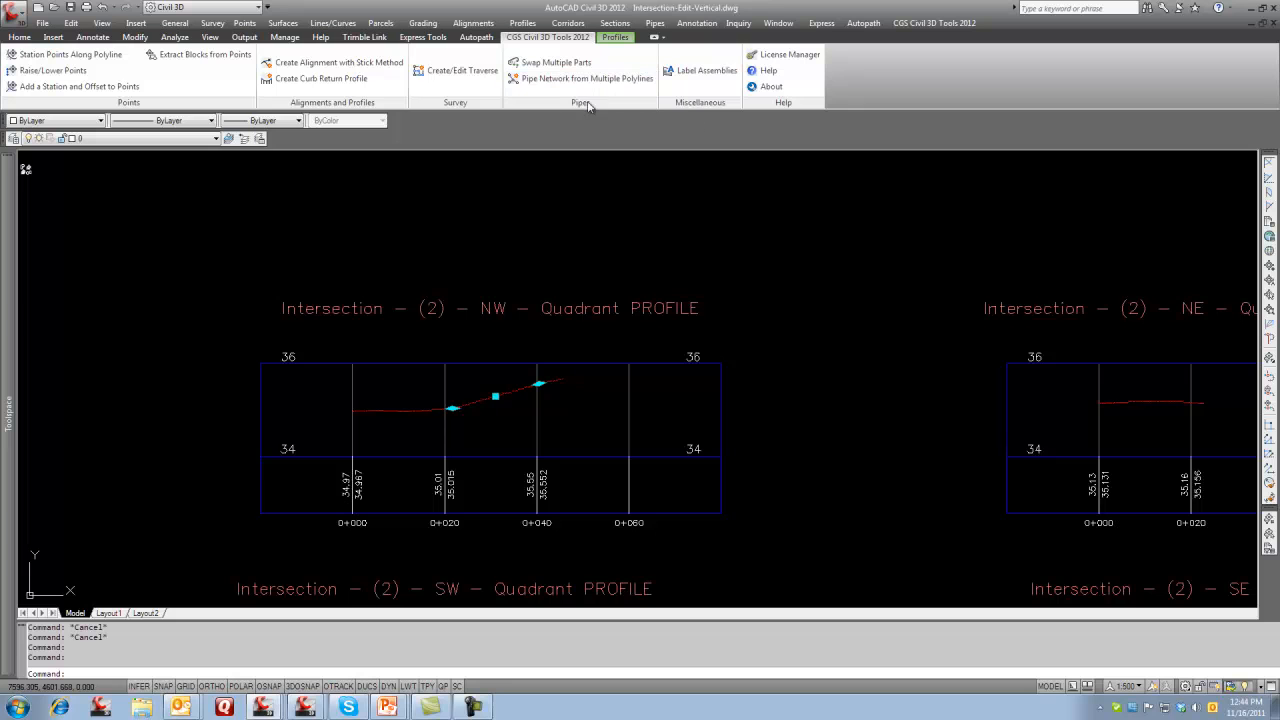
{"action": "mouse_move", "coordinate": [527, 330]}
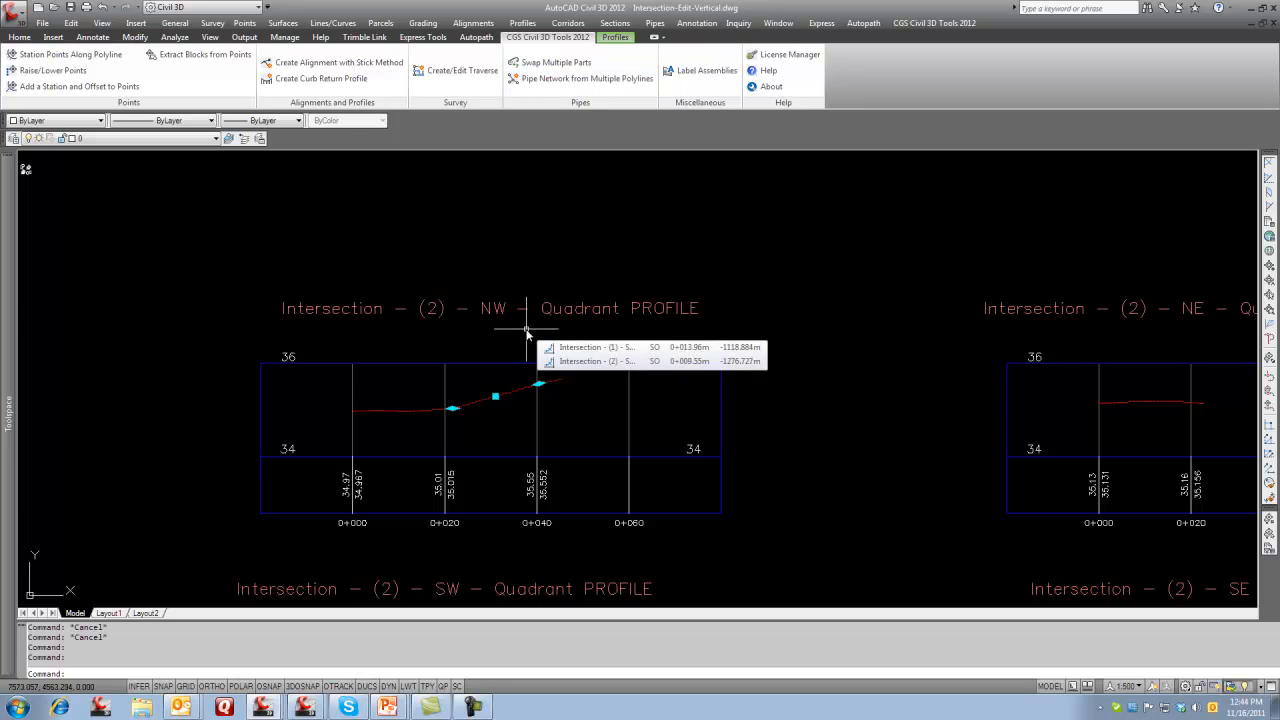
{"action": "mouse_move", "coordinate": [314, 78]}
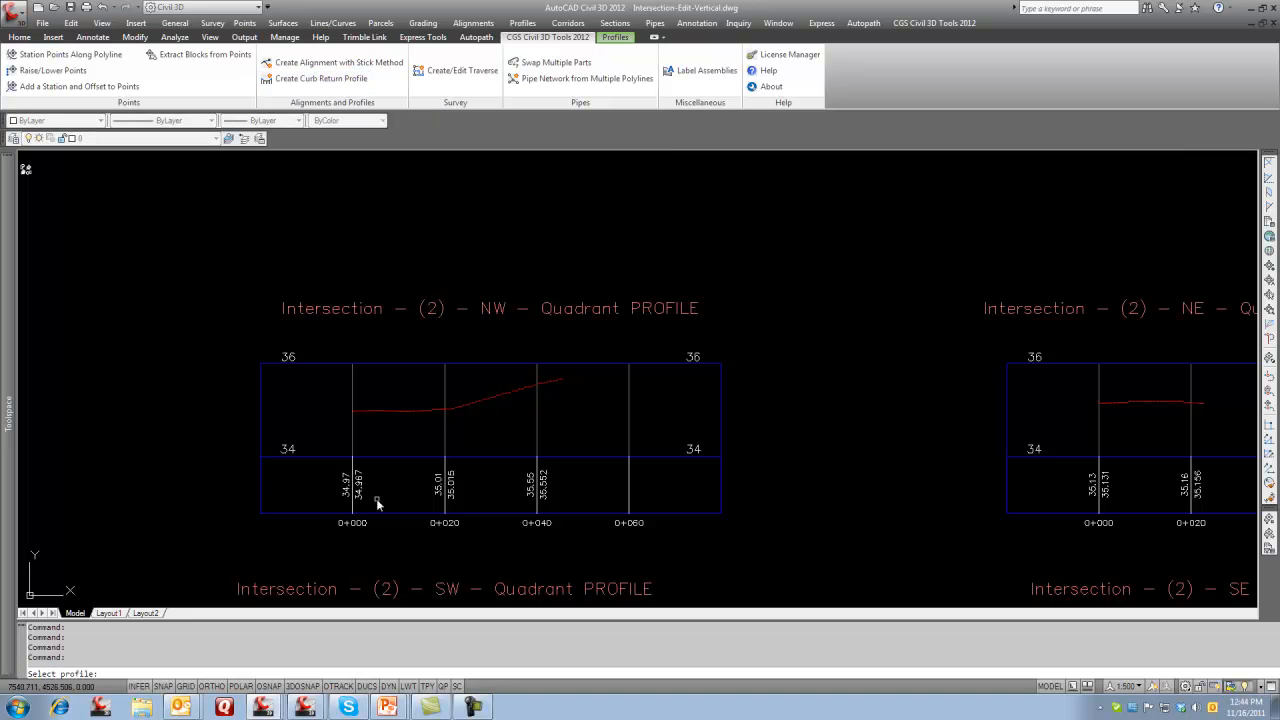
{"action": "scroll", "scroll_direction": "down", "scroll_amount": 3}
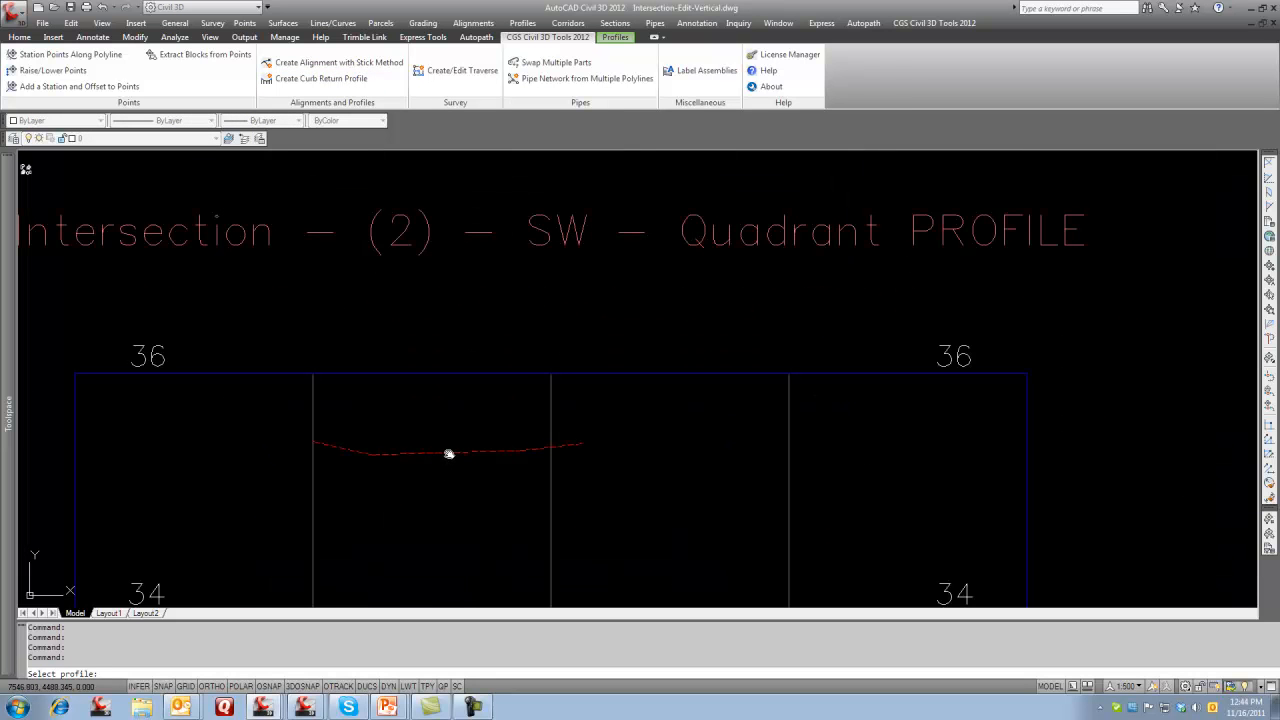
{"action": "left_click", "coordinate": [473, 374]}
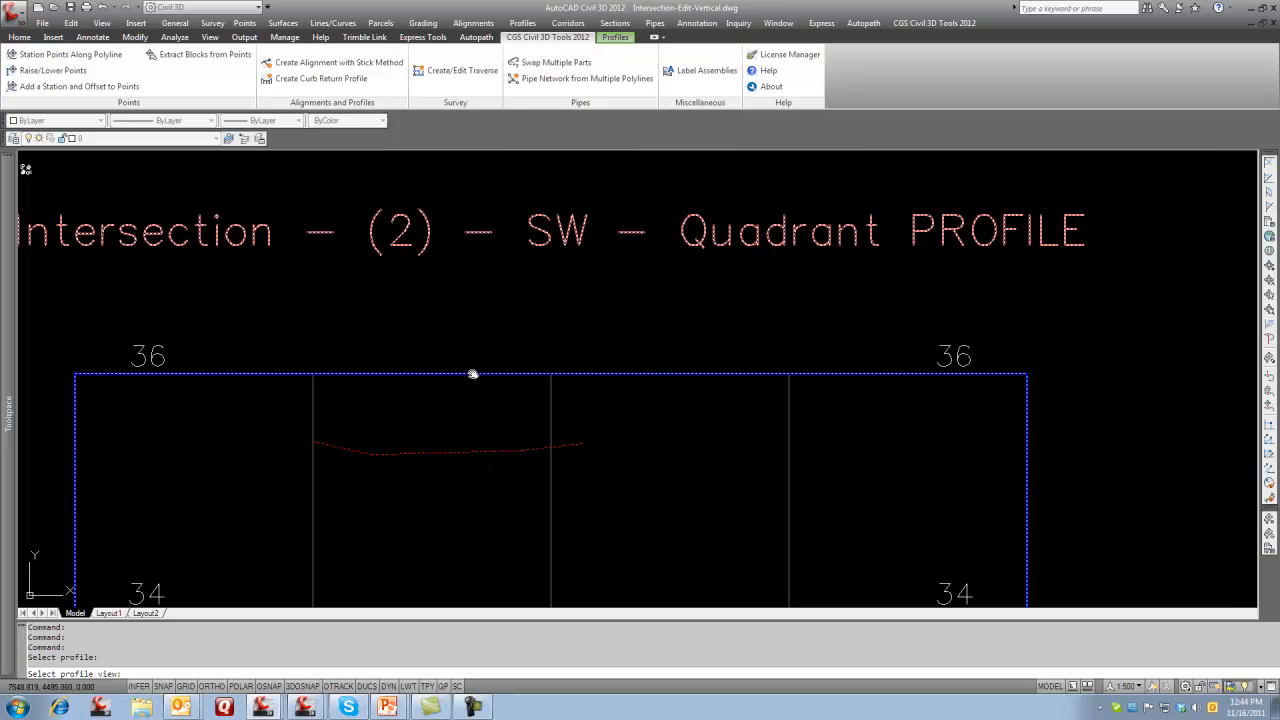
{"action": "left_click", "coordinate": [321, 78]}
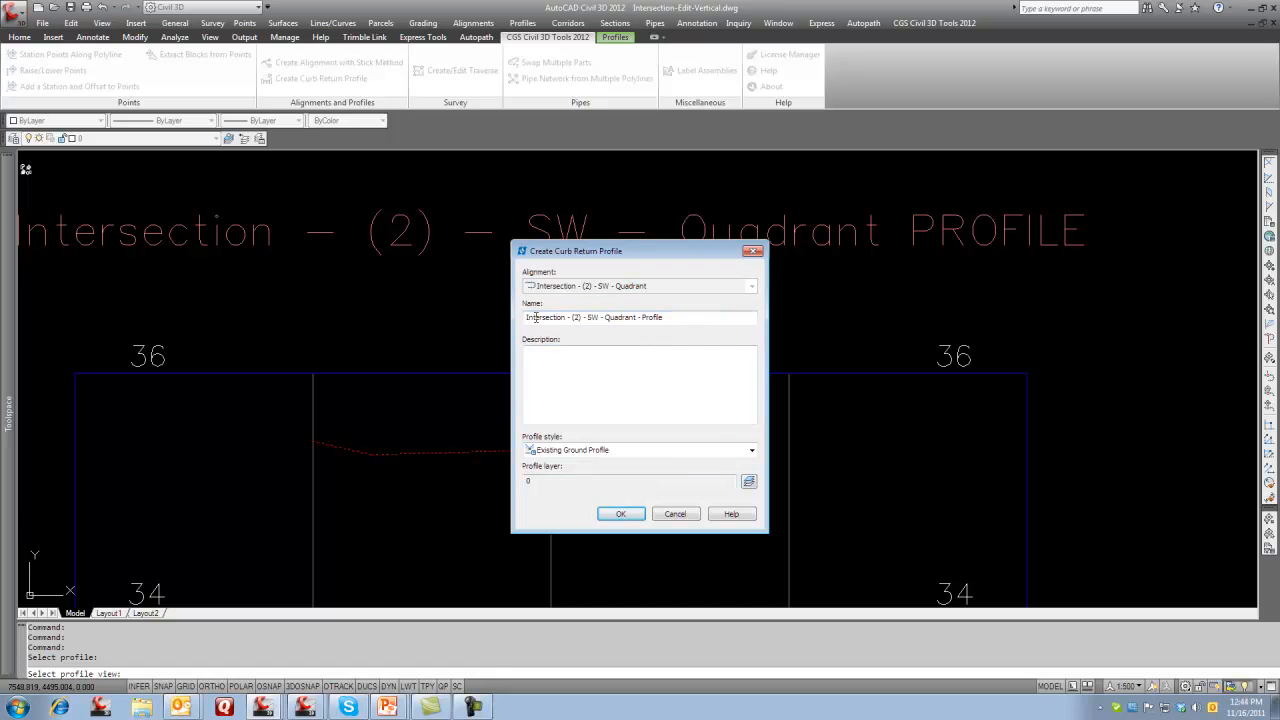
{"action": "left_click", "coordinate": [620, 513]}
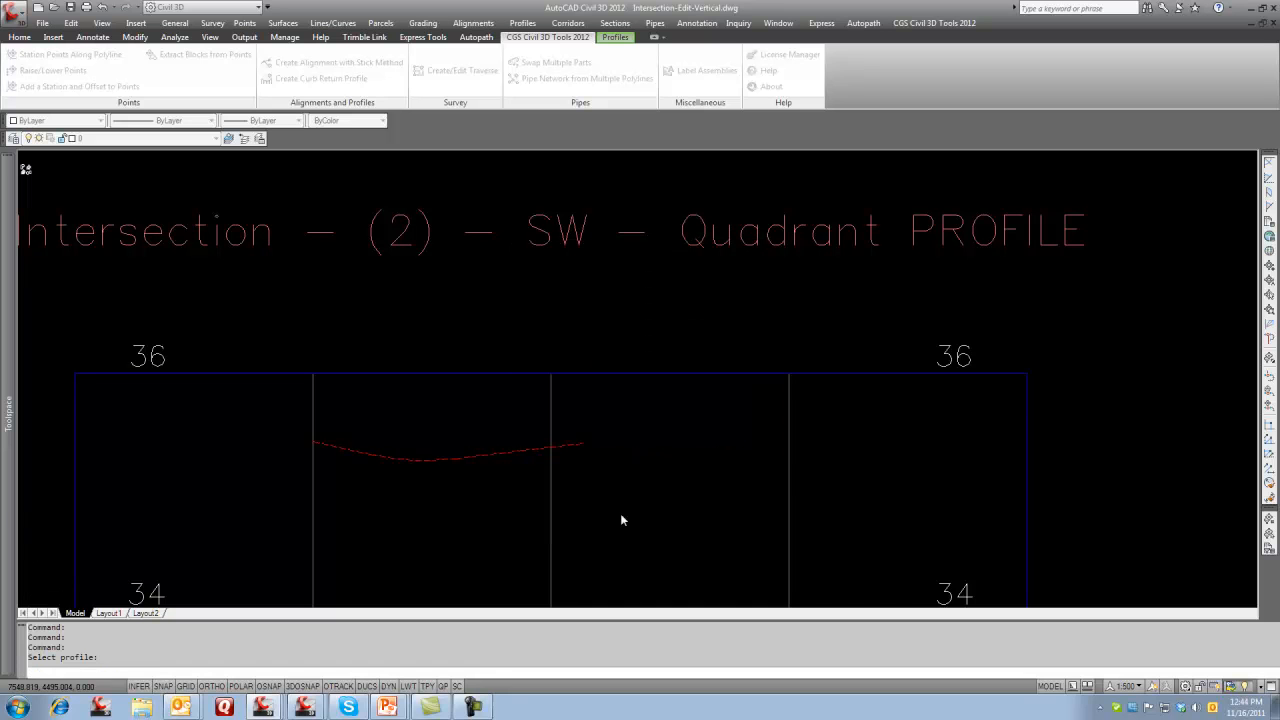
Select the regenerated SW curb return profile to inspect its vertical curve grips
{"action": "left_click", "coordinate": [450, 445]}
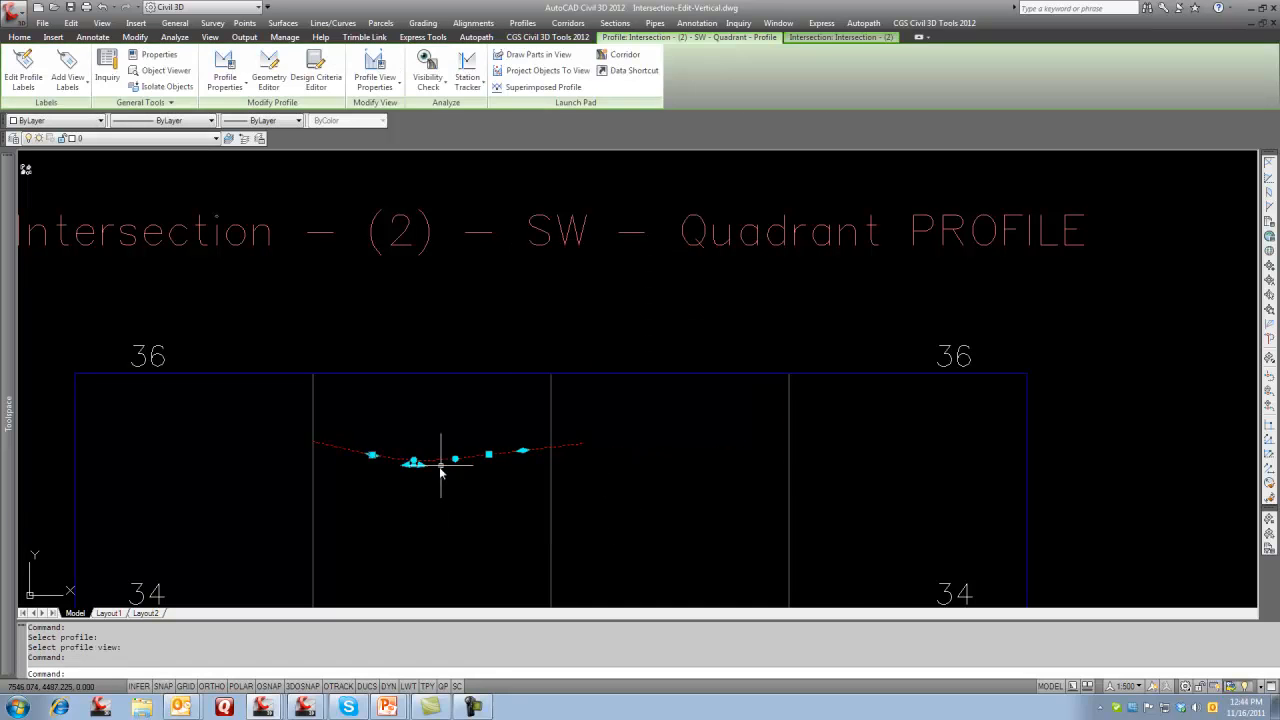
{"action": "mouse_move", "coordinate": [408, 478]}
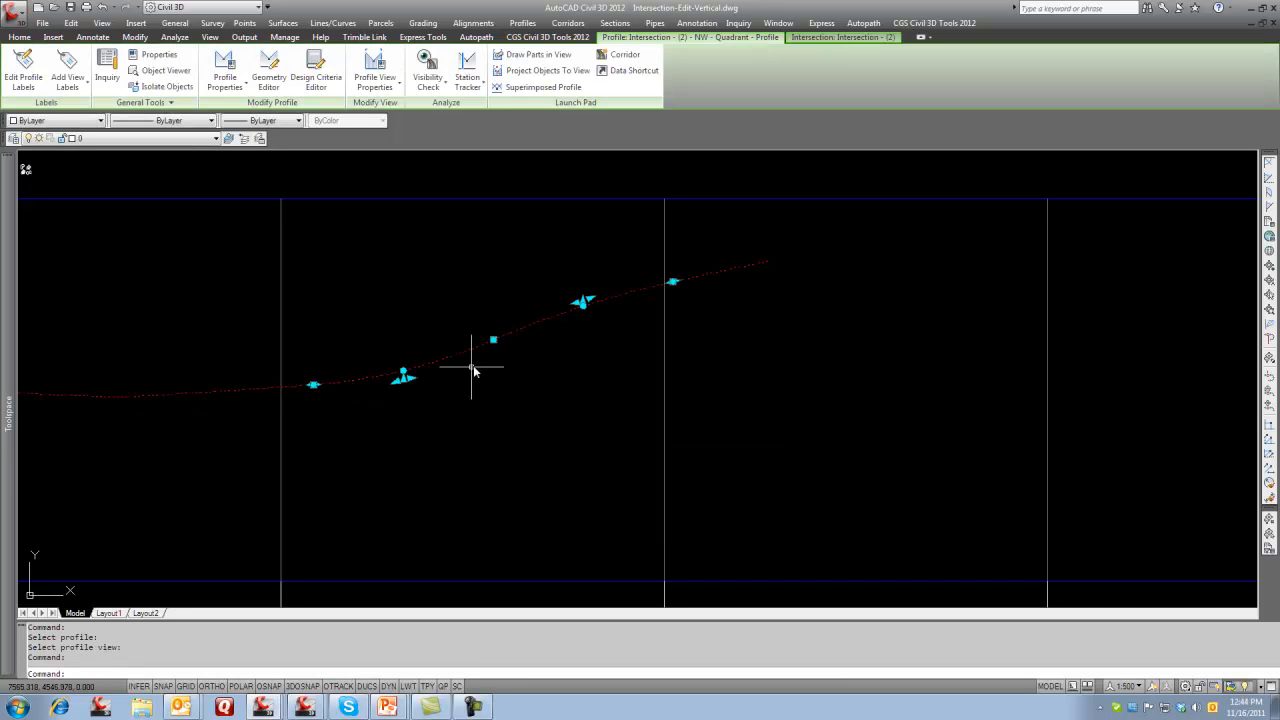
{"action": "mouse_move", "coordinate": [378, 432]}
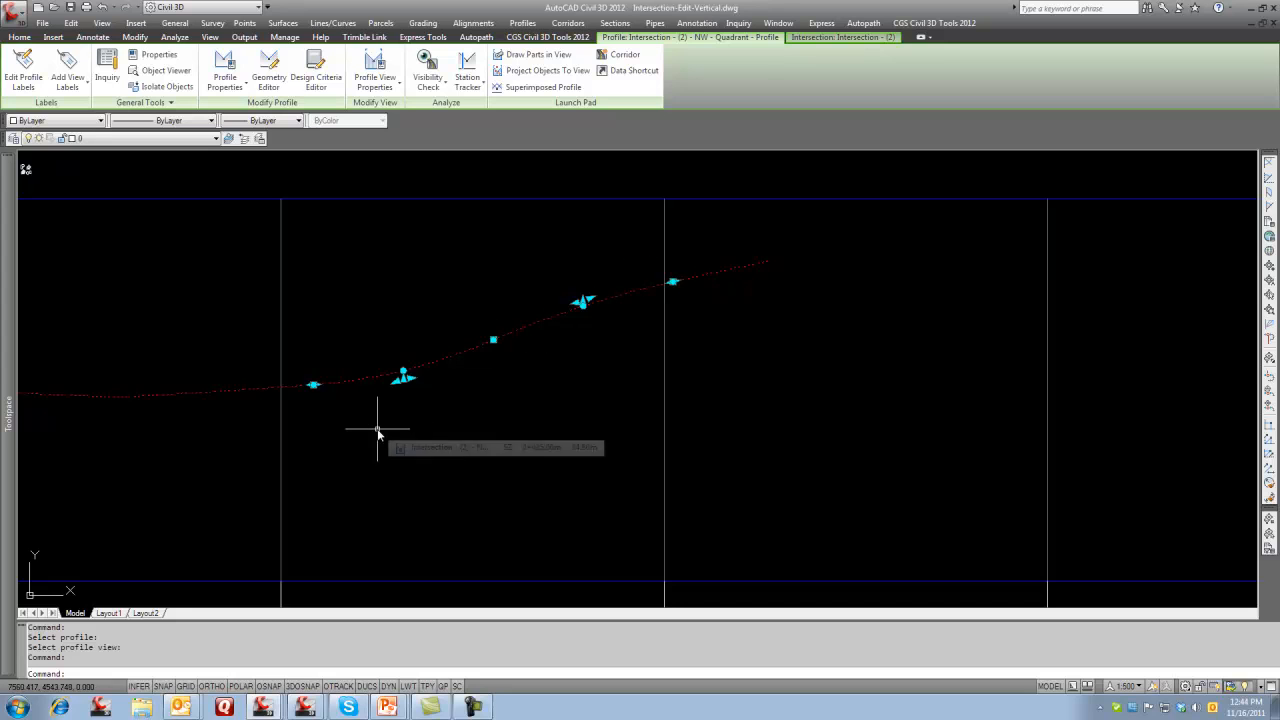